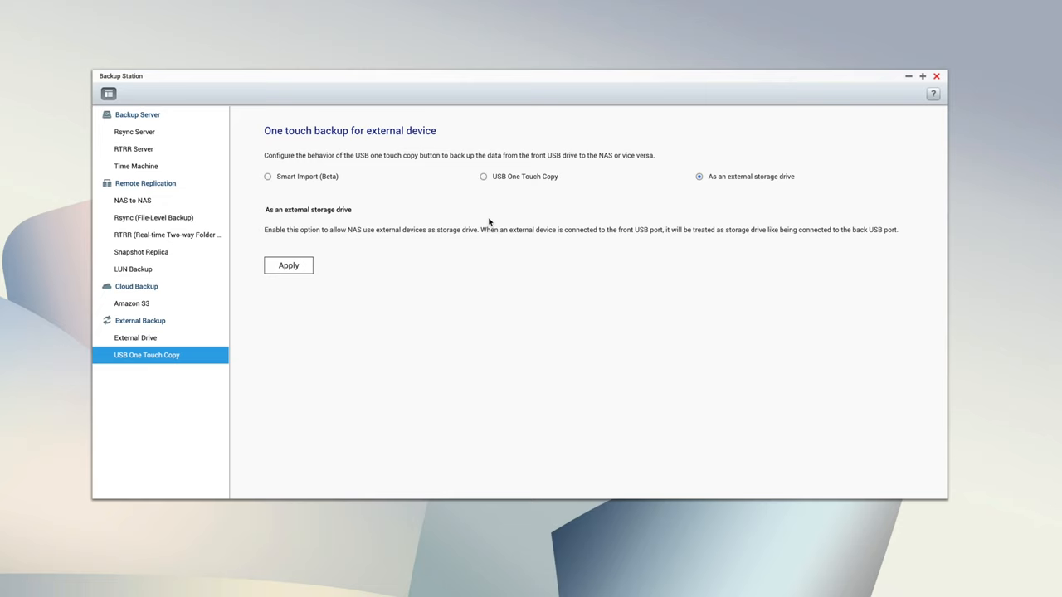
- Switch the front USB one touch backup to Smart Import (Beta) into Multimedia
click(268, 176)
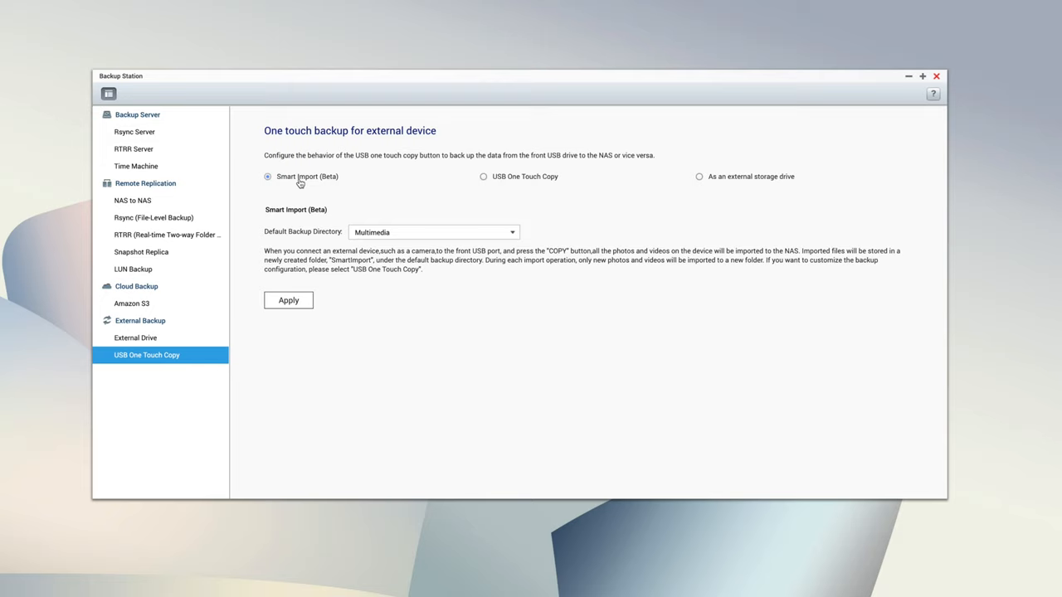
mouse_move(585, 254)
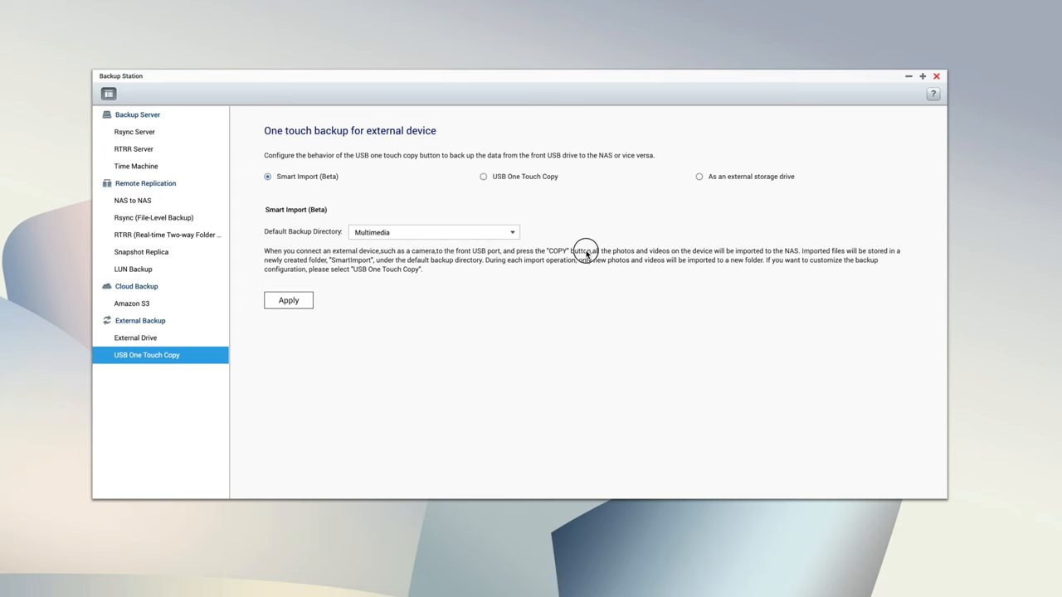
click(484, 176)
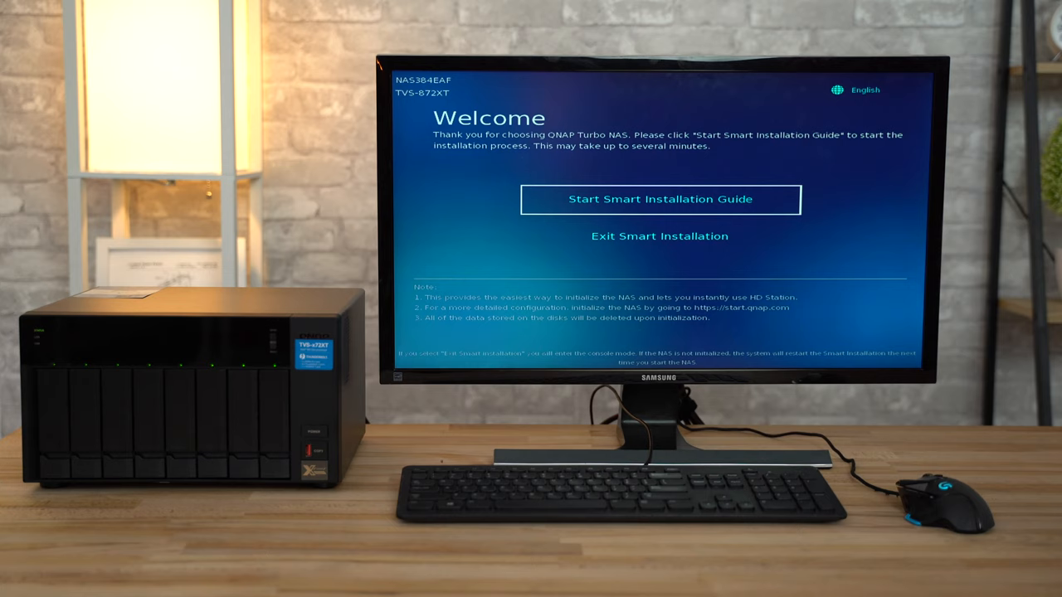
- Select all 55 files in the Riverside at Trutina commercial folder
click(659, 199)
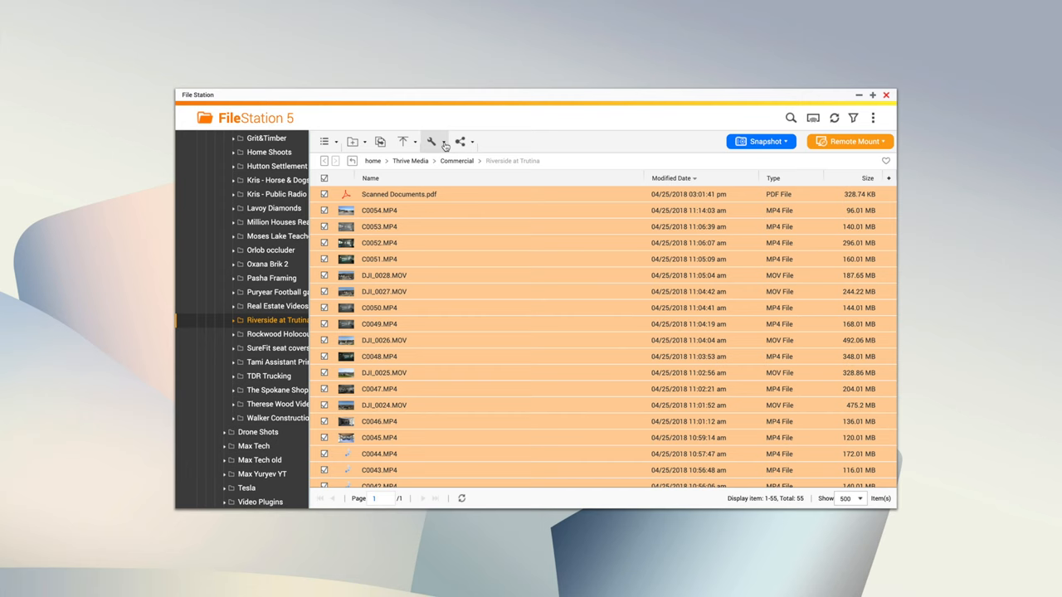
- Review Add to Transcode resolutions for the selected videos, then cancel
click(431, 141)
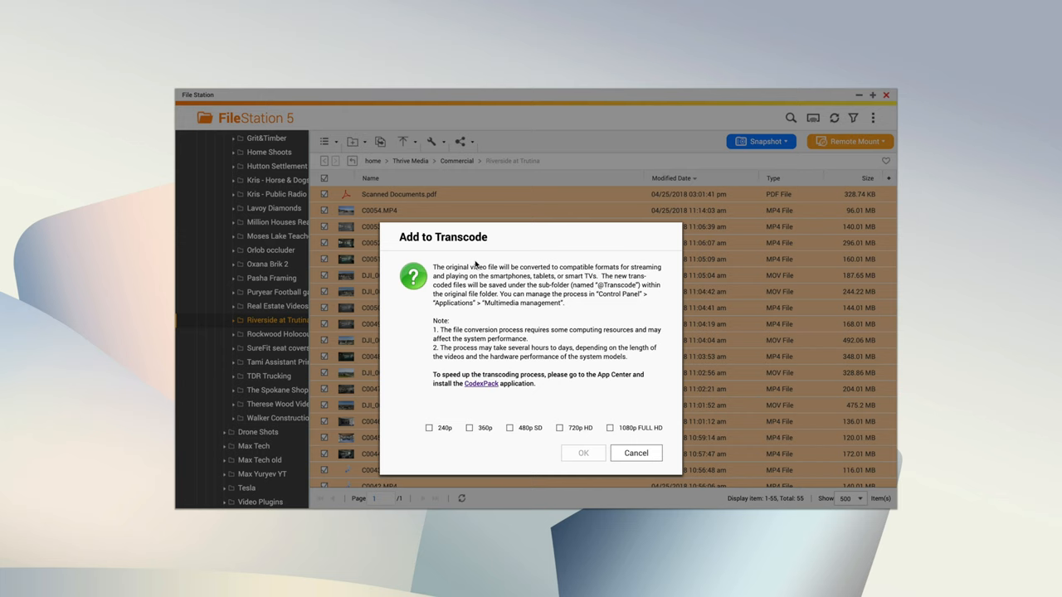
click(583, 453)
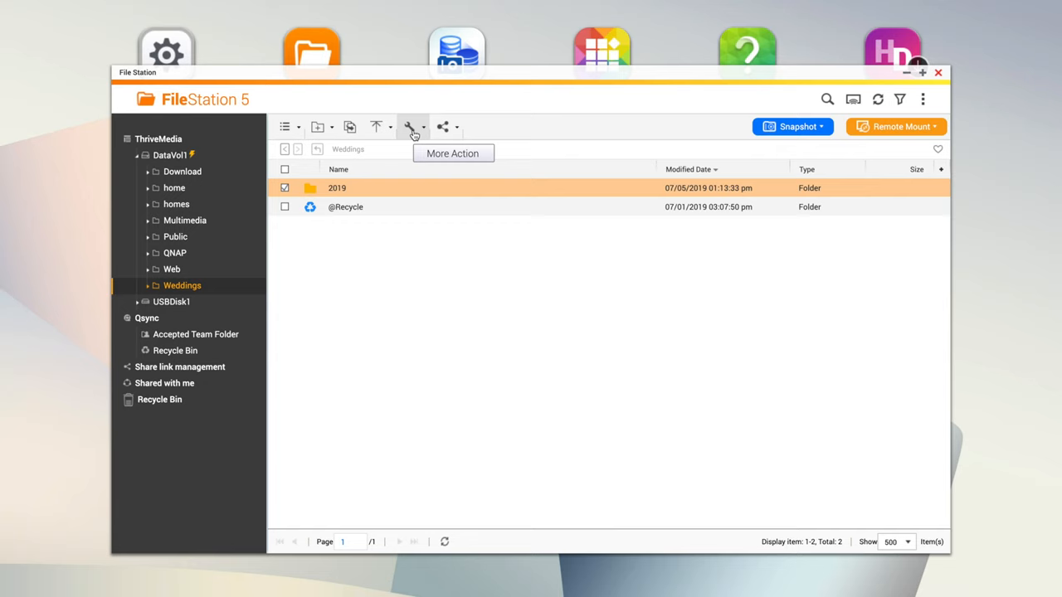
- Create a 2019 folder share link allowing uploads, expiring in 30 days, password-protected
click(443, 126)
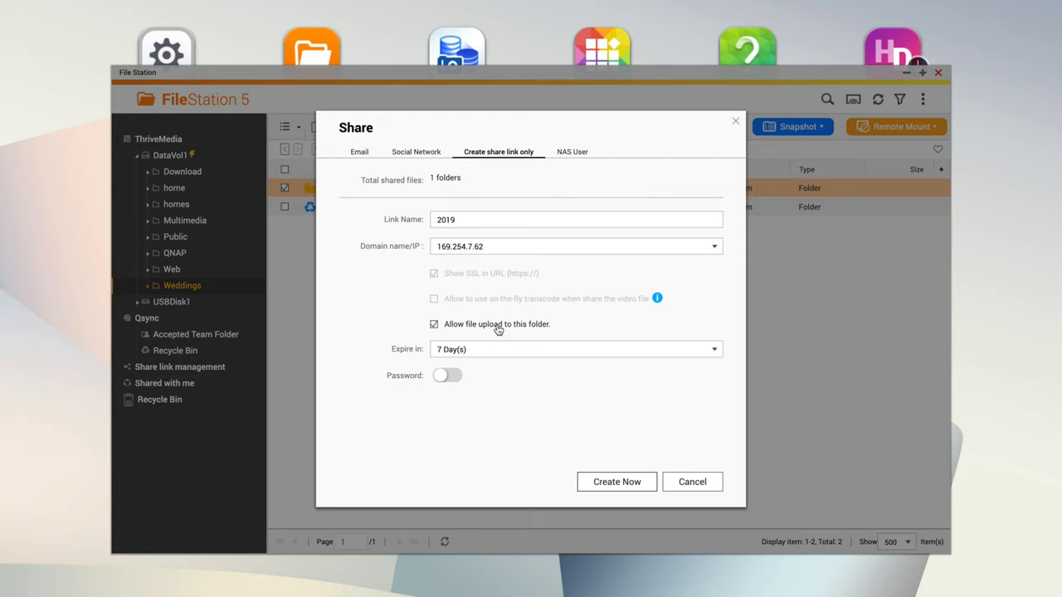
click(447, 375)
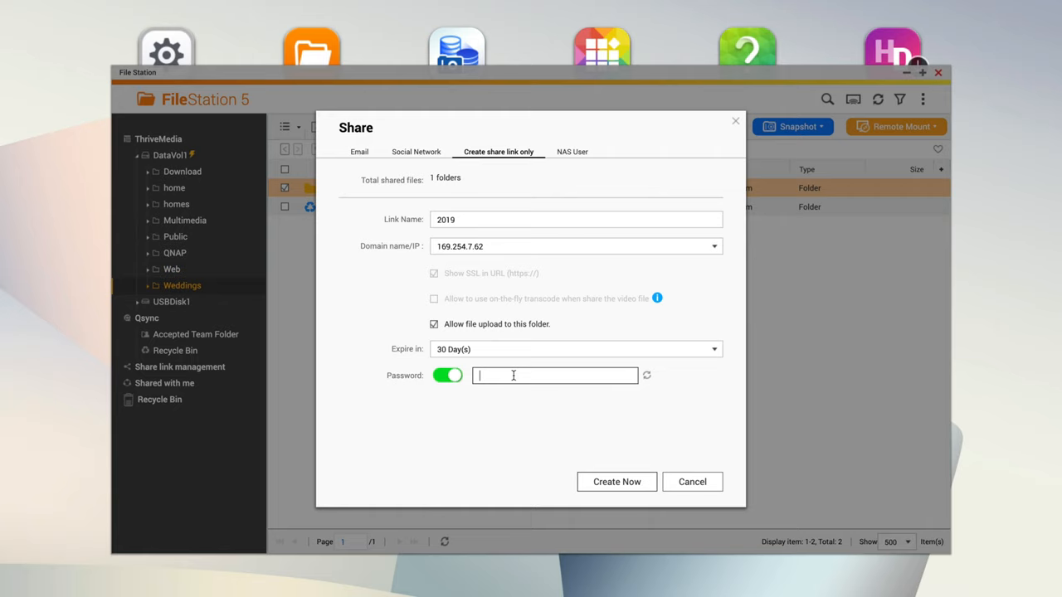
click(359, 152)
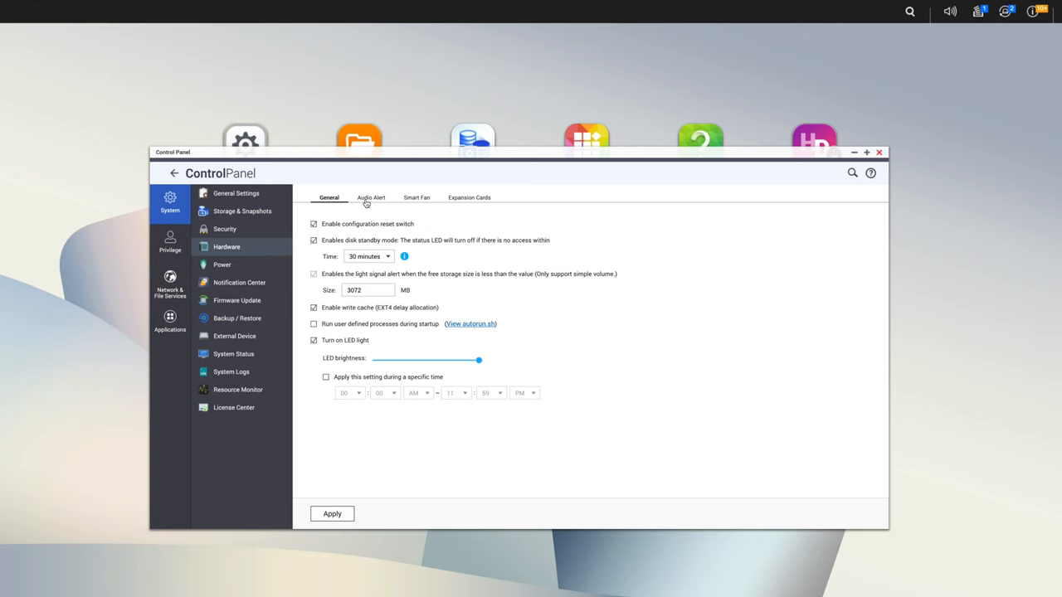
- Show the Audio Alert tab of the Control Panel hardware settings
click(417, 197)
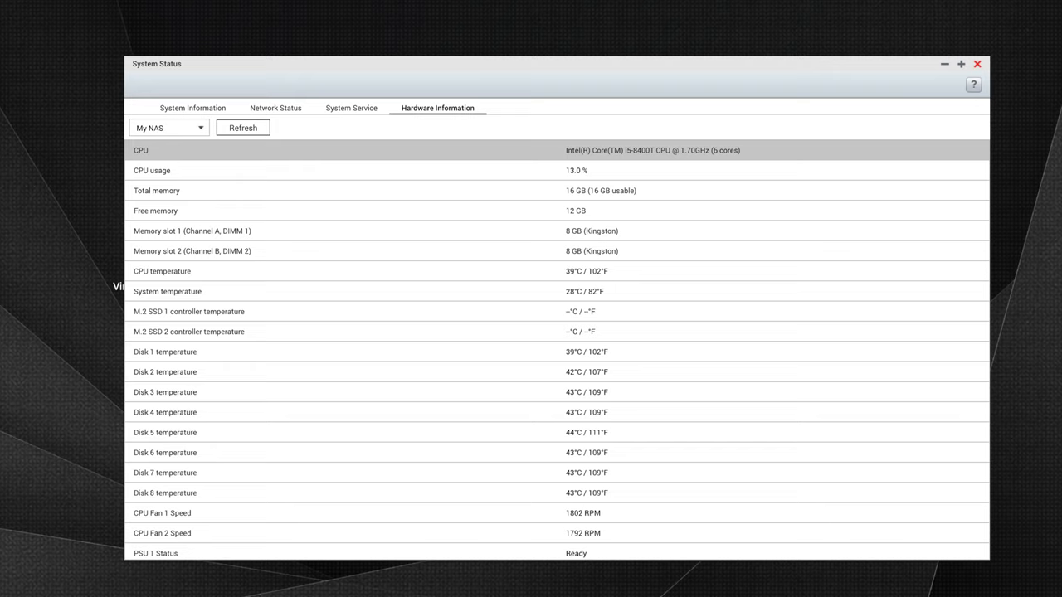
- Show the RAID Group 1 synchronization progress in Background Tasks
click(977, 63)
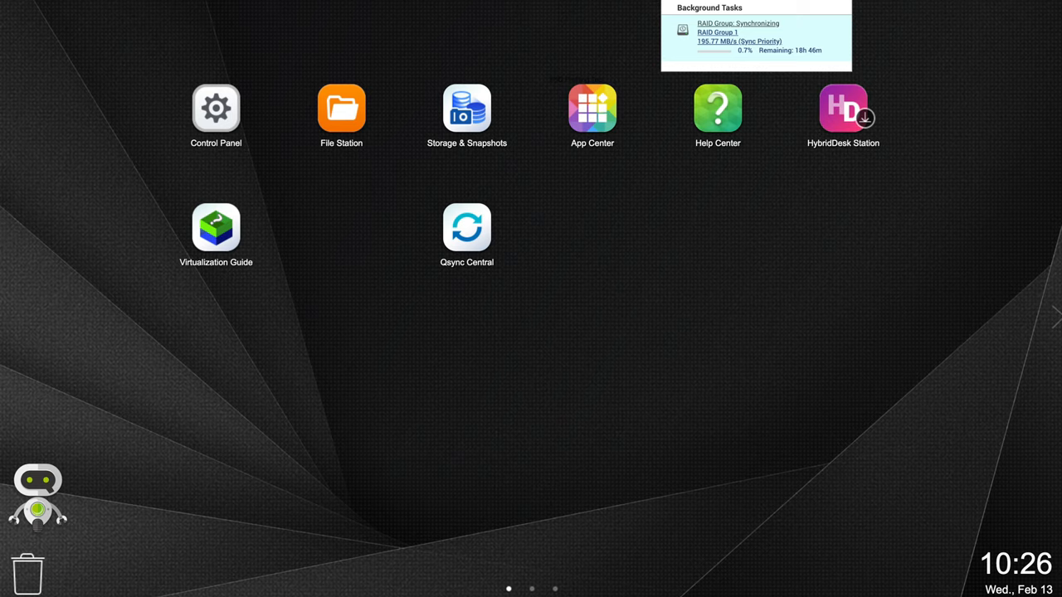
- Open Storage & Snapshots Global Settings from the RAID Group 1 background task
click(466, 108)
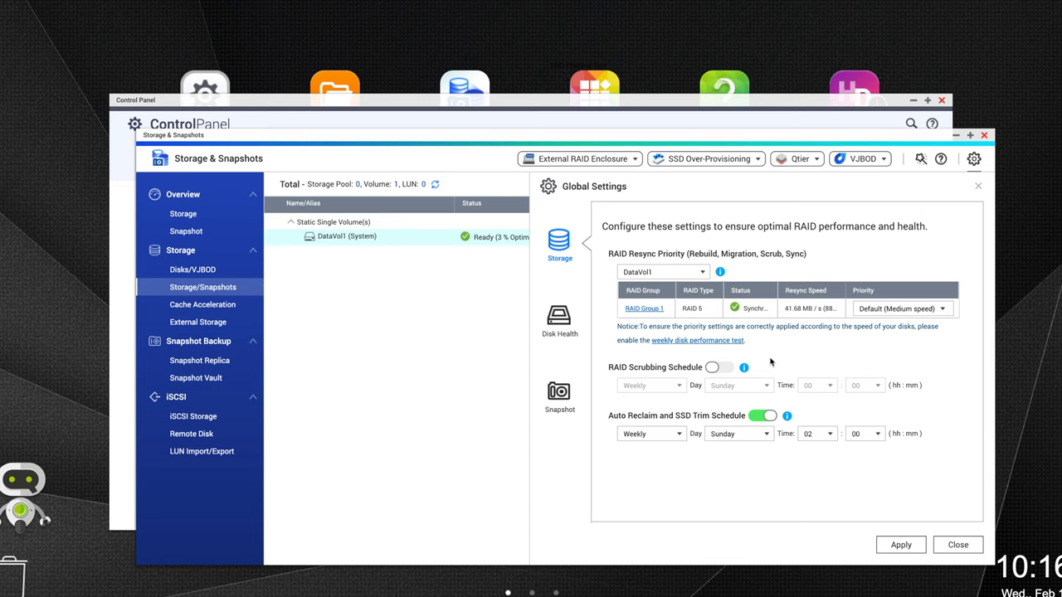
- Open Disk 8's Disk Health report and view IronWolf Health Management status
click(718, 367)
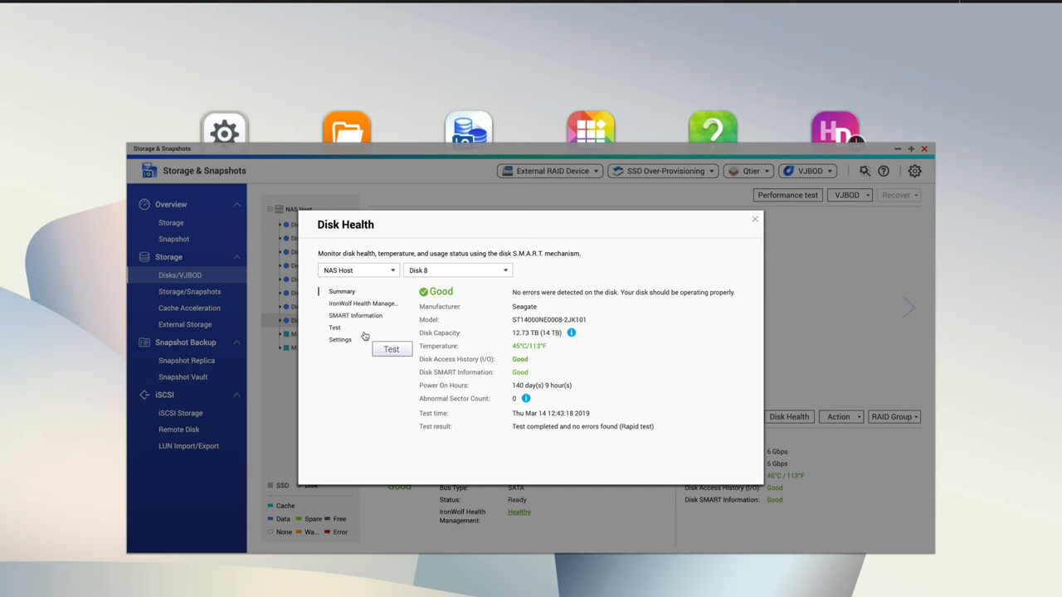
click(362, 303)
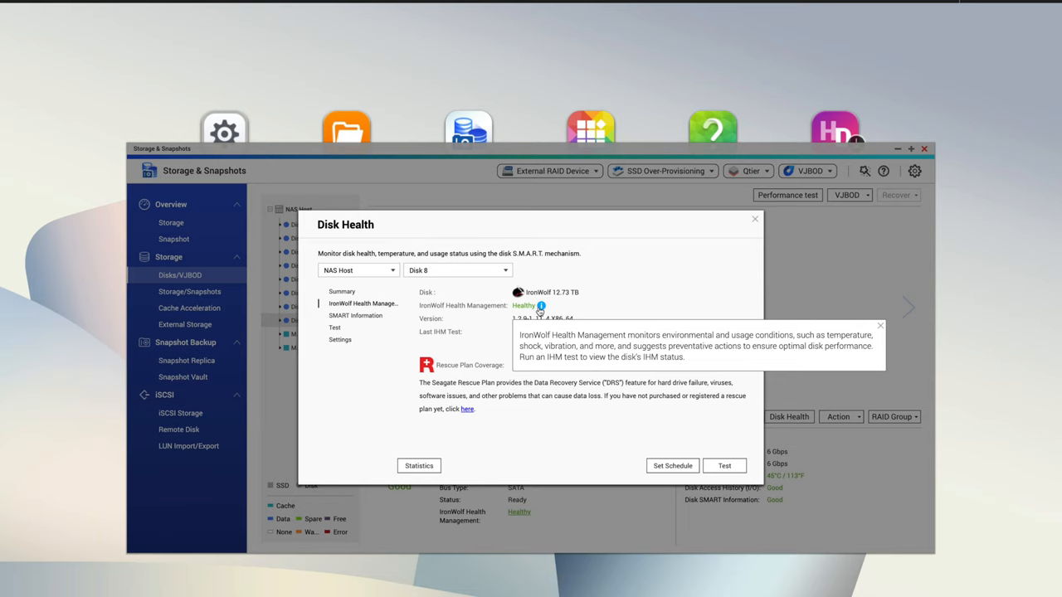